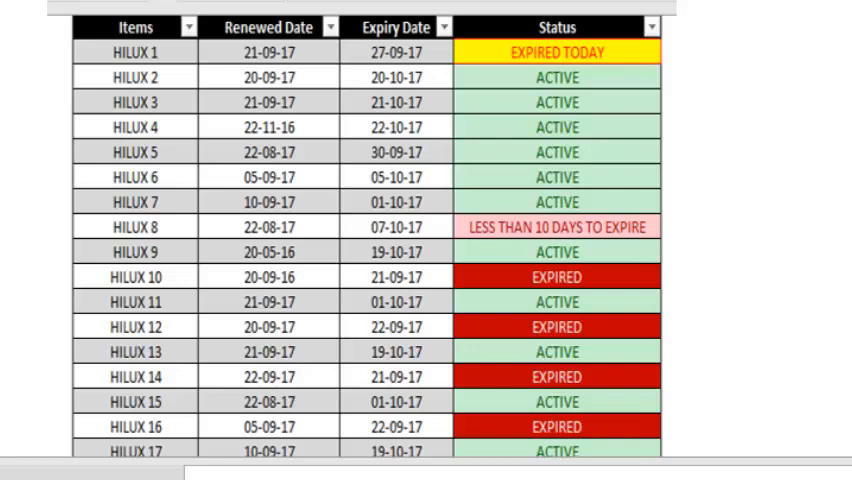
Step: Enter HILUX 1 through HILUX 14 in the ITEMS column, each showing ACTIVE status
{"action": "scroll", "scroll_direction": "down", "scroll_amount": 3}
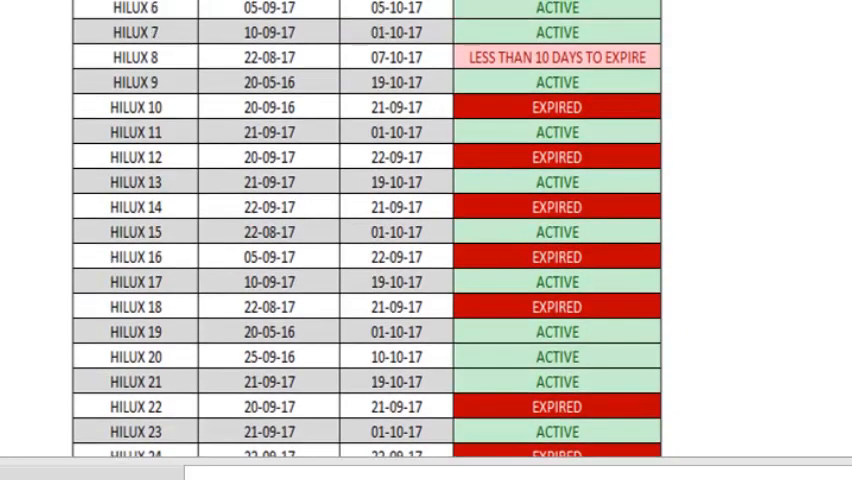
{"action": "scroll", "scroll_direction": "down", "scroll_amount": 3}
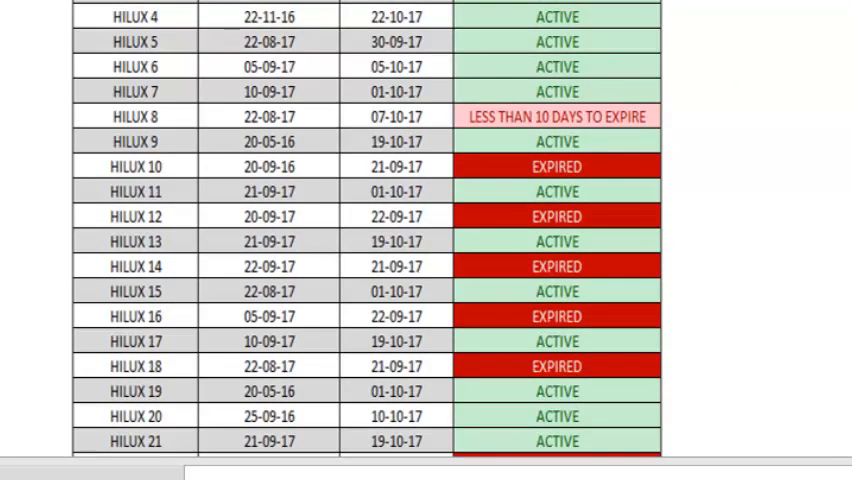
{"action": "mouse_move", "coordinate": [137, 30]}
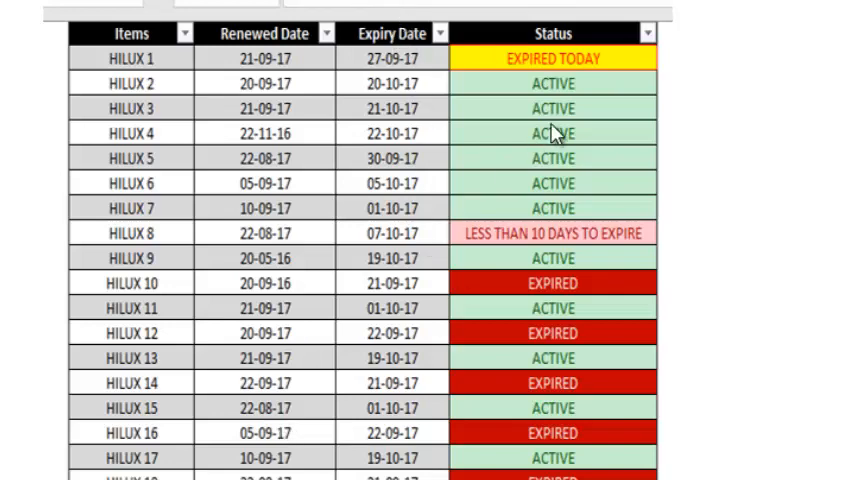
{"action": "mouse_move", "coordinate": [580, 138]}
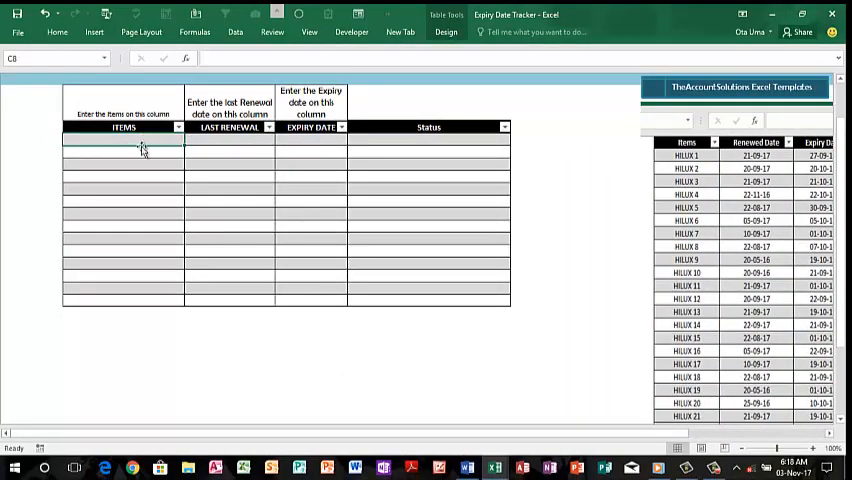
{"action": "left_click", "coordinate": [138, 187]}
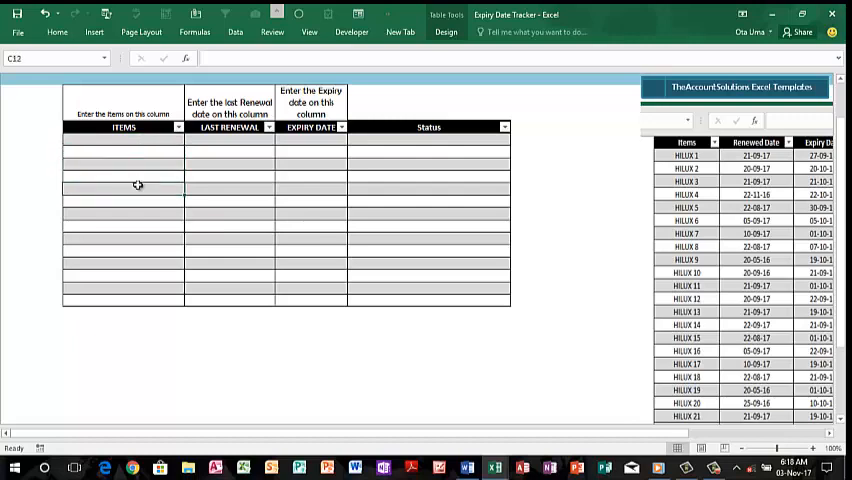
{"action": "left_click", "coordinate": [122, 260]}
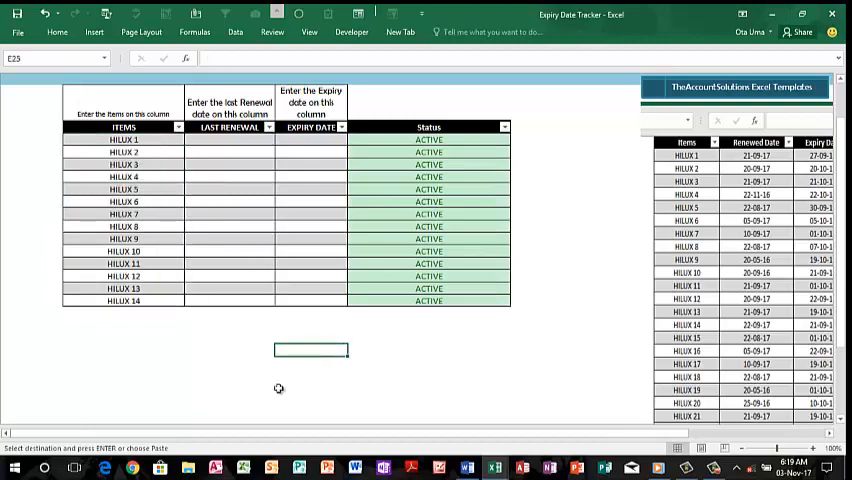
{"action": "mouse_move", "coordinate": [358, 393]}
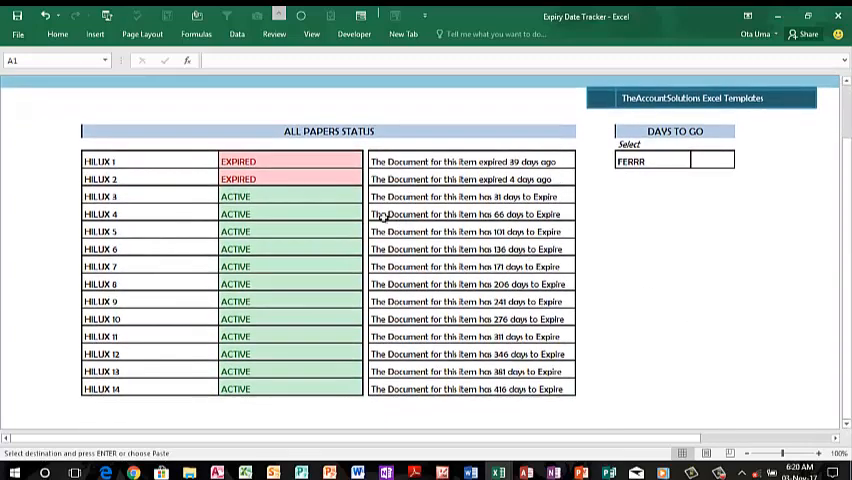
{"action": "mouse_move", "coordinate": [297, 147]}
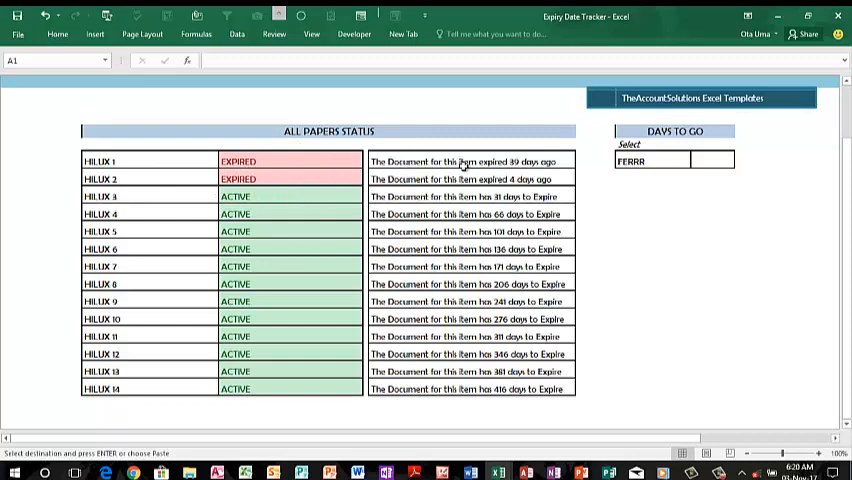
{"action": "mouse_move", "coordinate": [540, 178]}
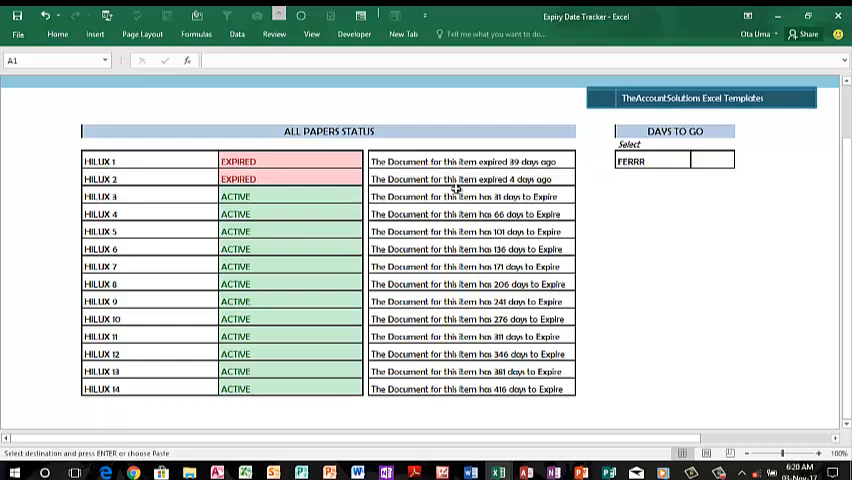
{"action": "mouse_move", "coordinate": [383, 207]}
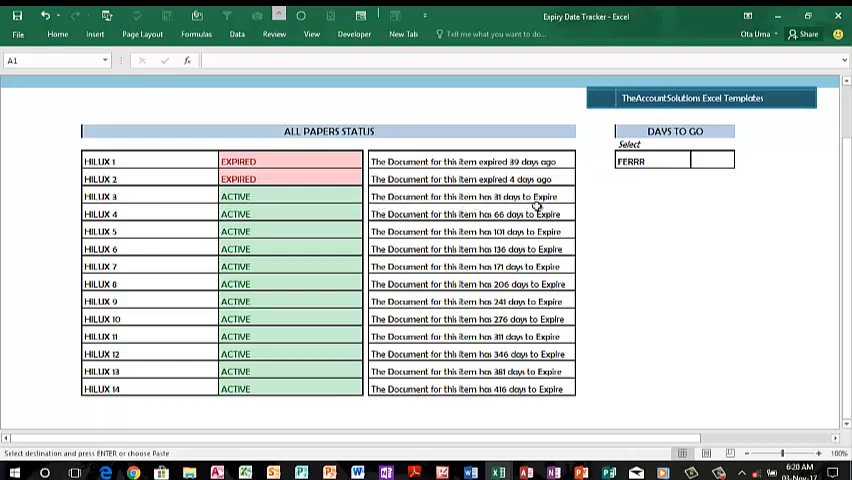
{"action": "mouse_move", "coordinate": [390, 312]}
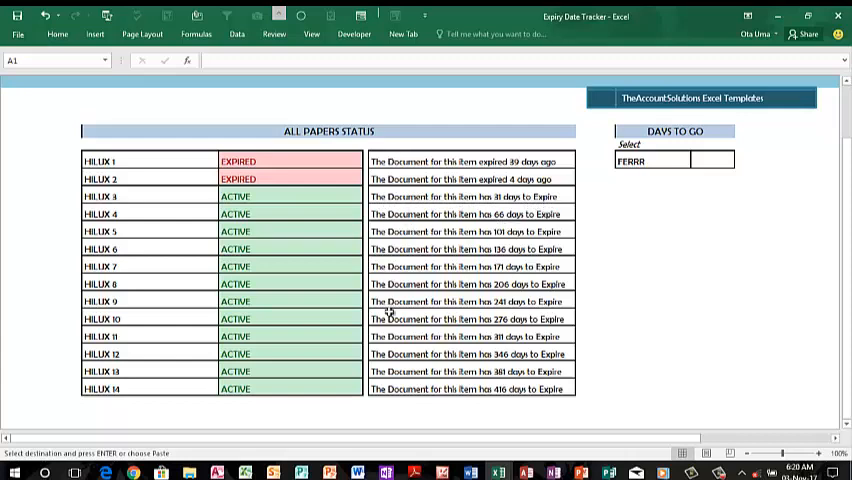
{"action": "mouse_move", "coordinate": [410, 212]}
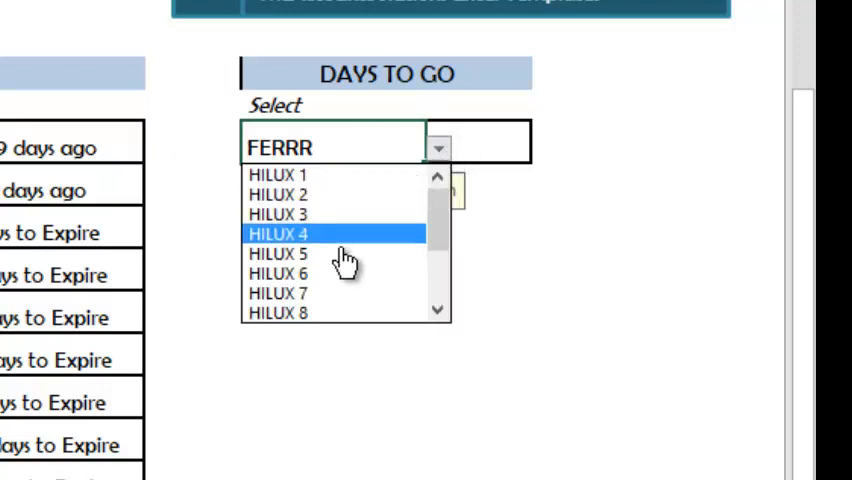
Step: Select HILUX 5 in the DAYS TO GO picker to show 101 Days remaining
{"action": "left_click", "coordinate": [278, 253]}
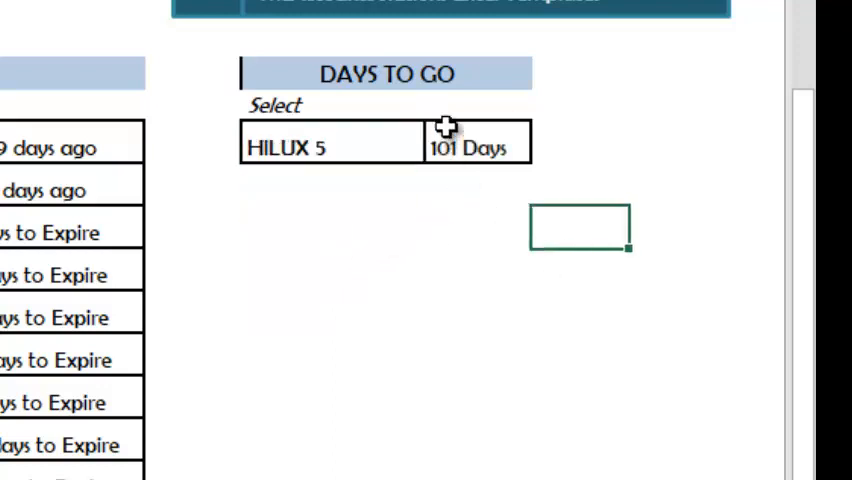
{"action": "mouse_move", "coordinate": [386, 176]}
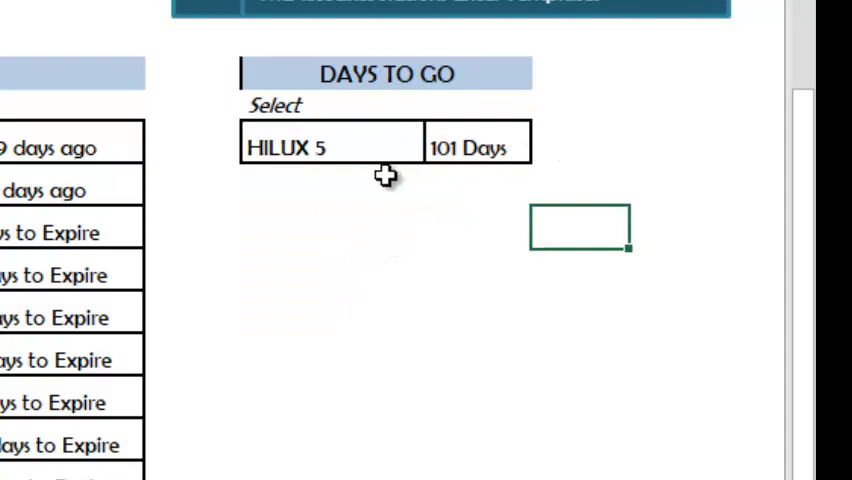